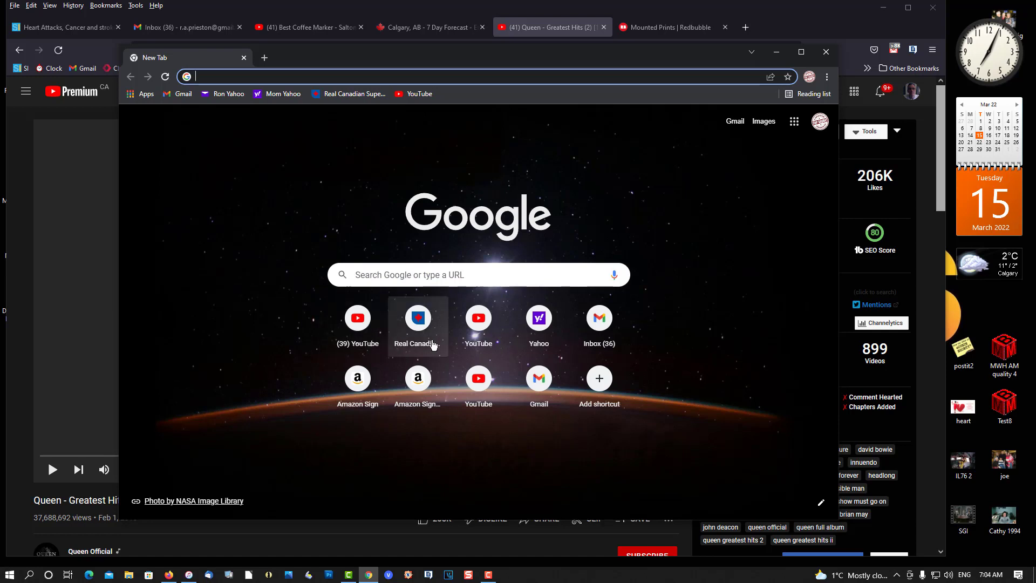
pyautogui.moveTo(478, 328)
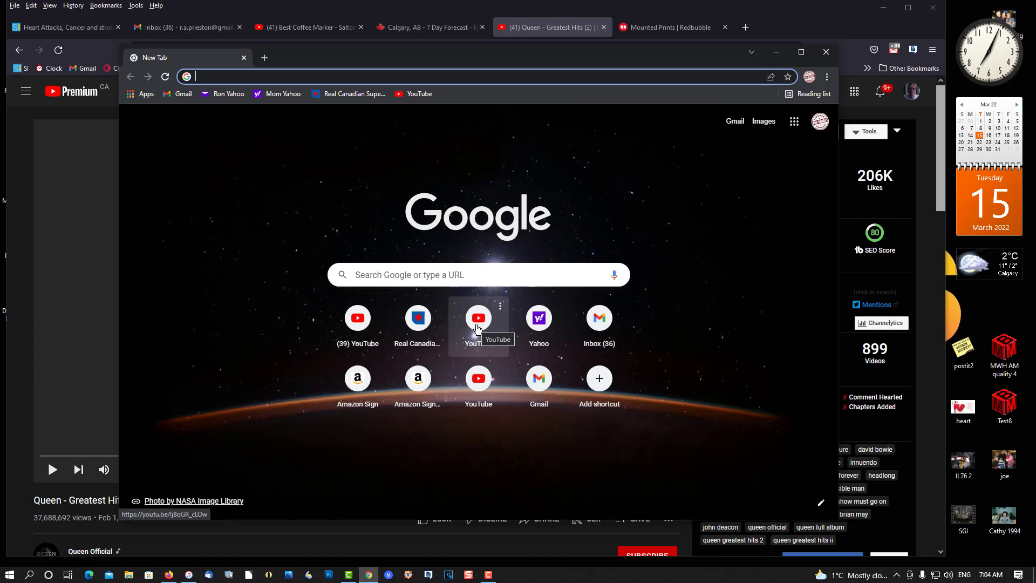
pyautogui.moveTo(287, 344)
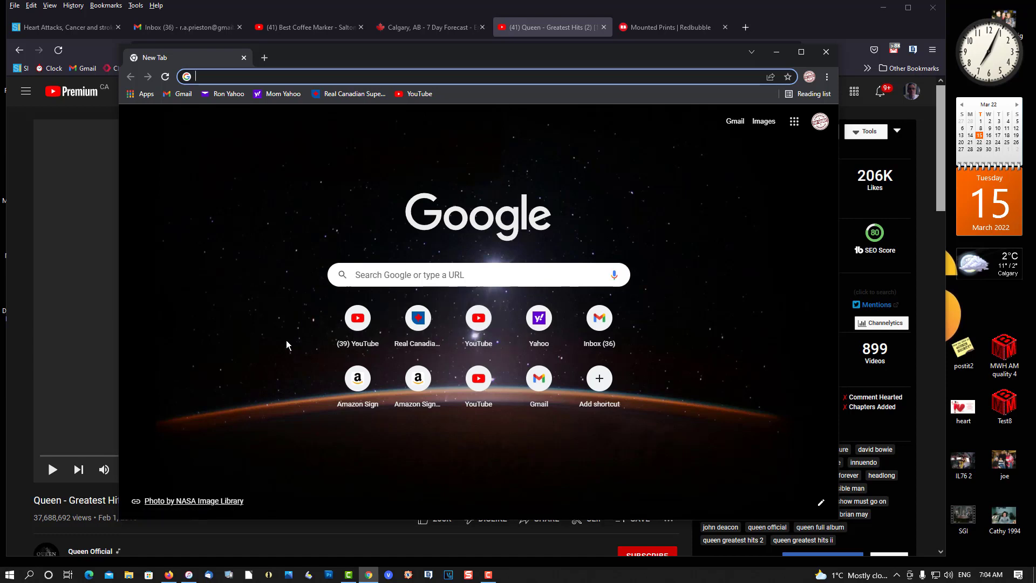